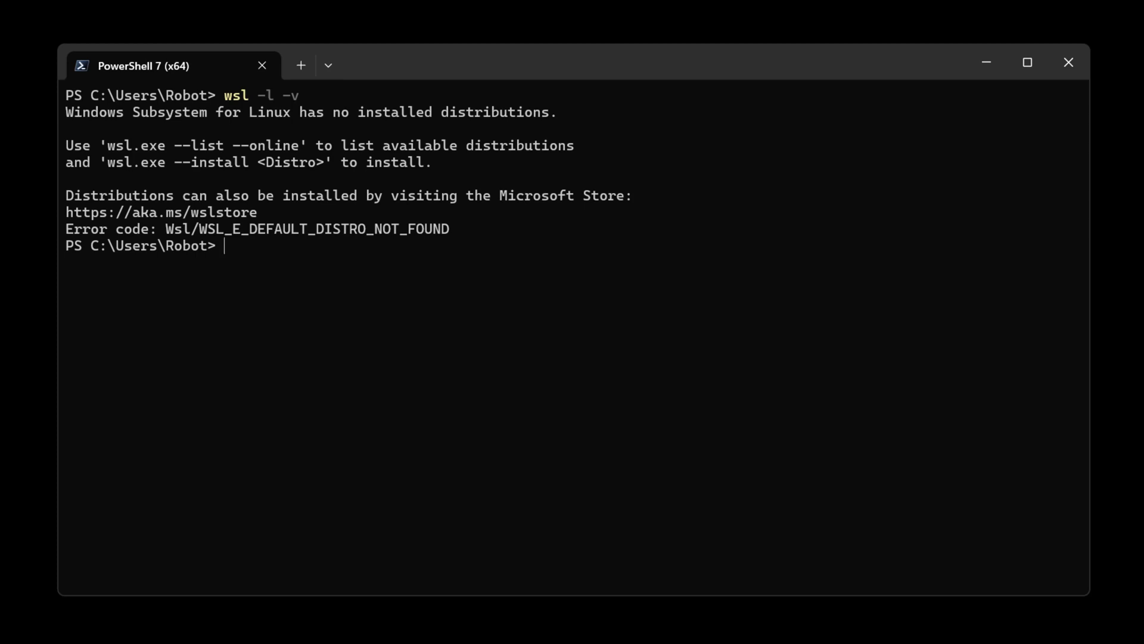
Step: List the online WSL distributions, then enter 'sam' as the new Ubuntu 24.04 UNIX username
type("wsl.exe --list --online")
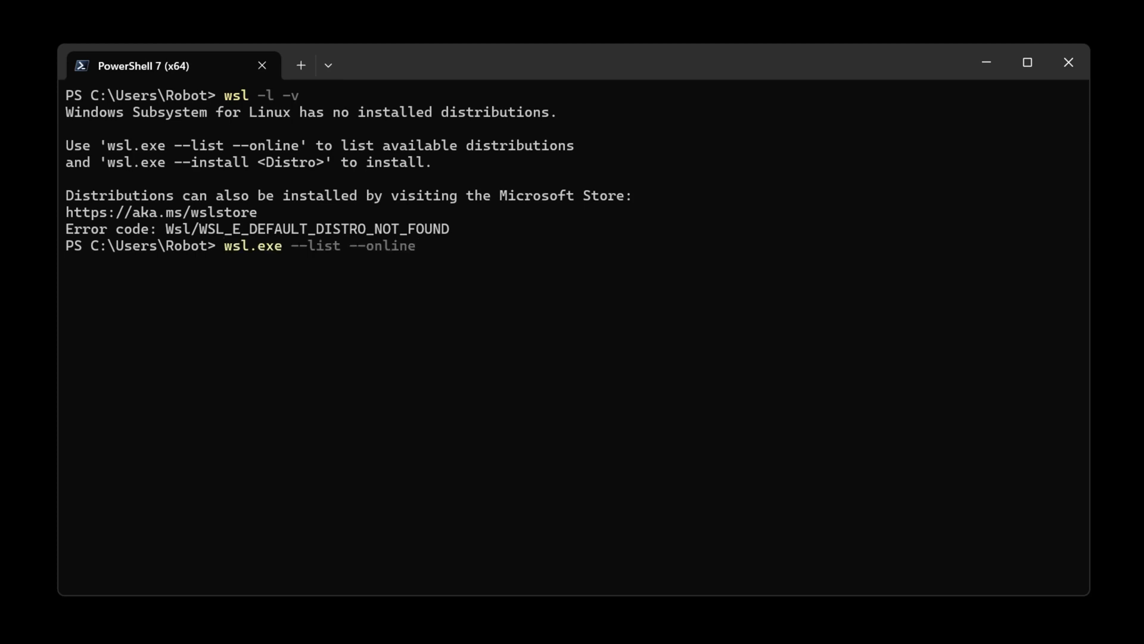
key("Return")
type("wsl.exe --install Ubuntu-24.04")
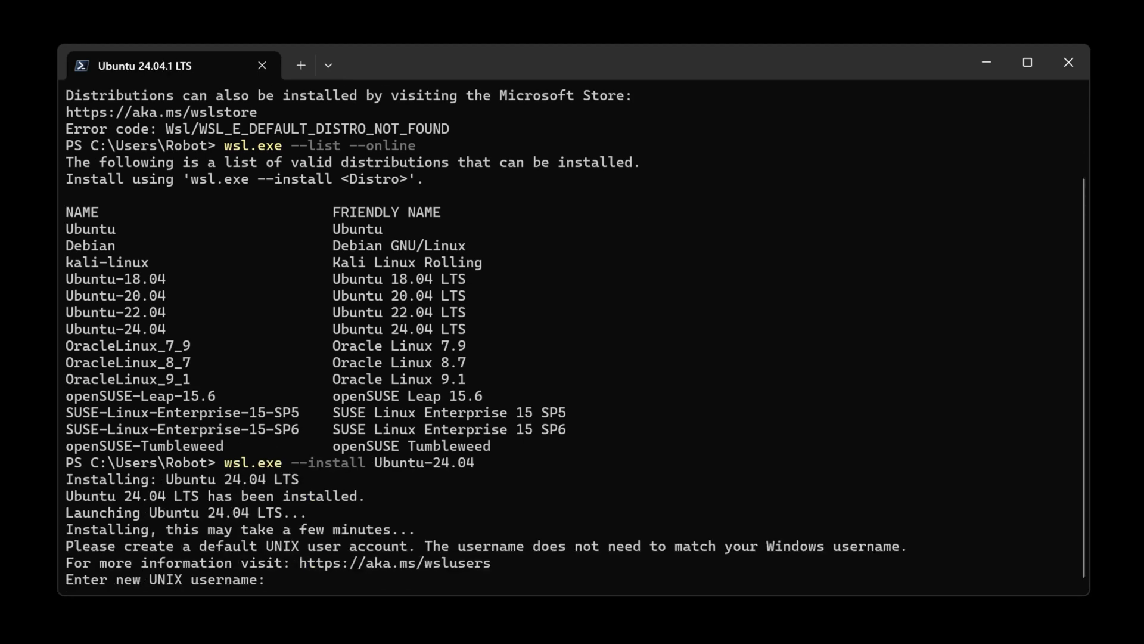
type("sam")
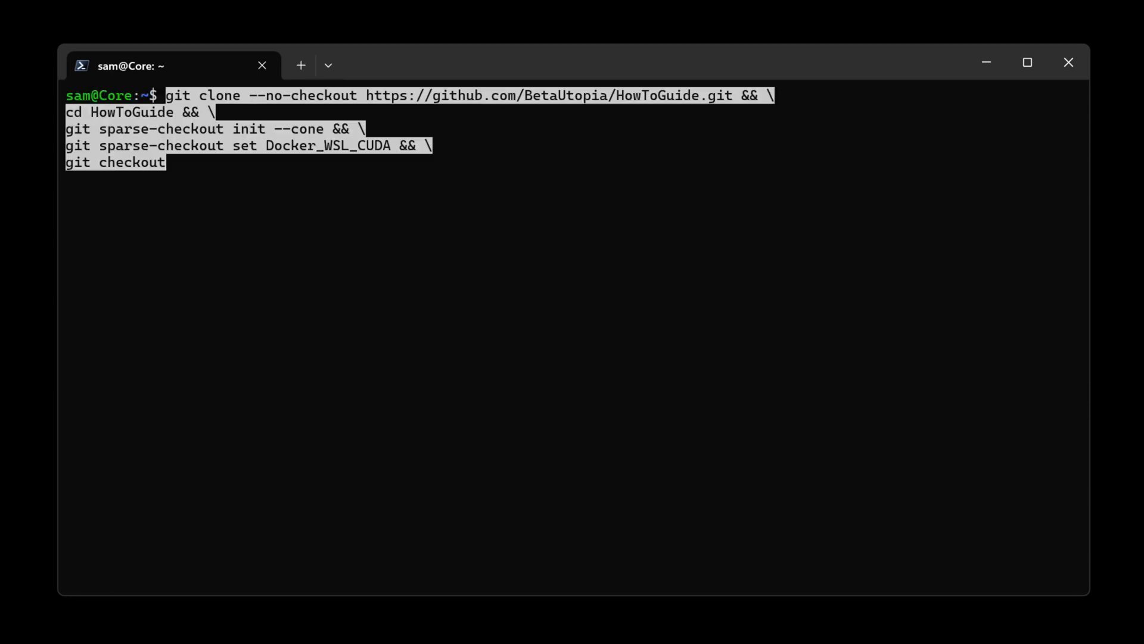
Step: Sparse-checkout the Docker_WSL_CUDA guide folder, run SetupDockerRepository.sh, and install docker-ce with plugins
key("Return")
type("./SetupDockerRepository.sh")
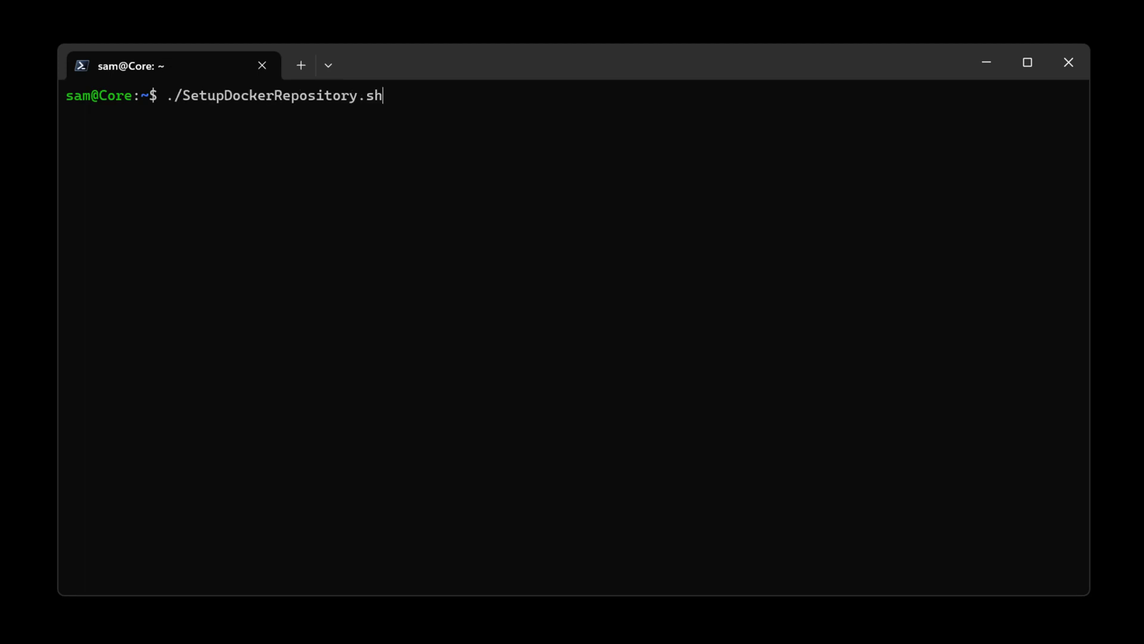
key("Return")
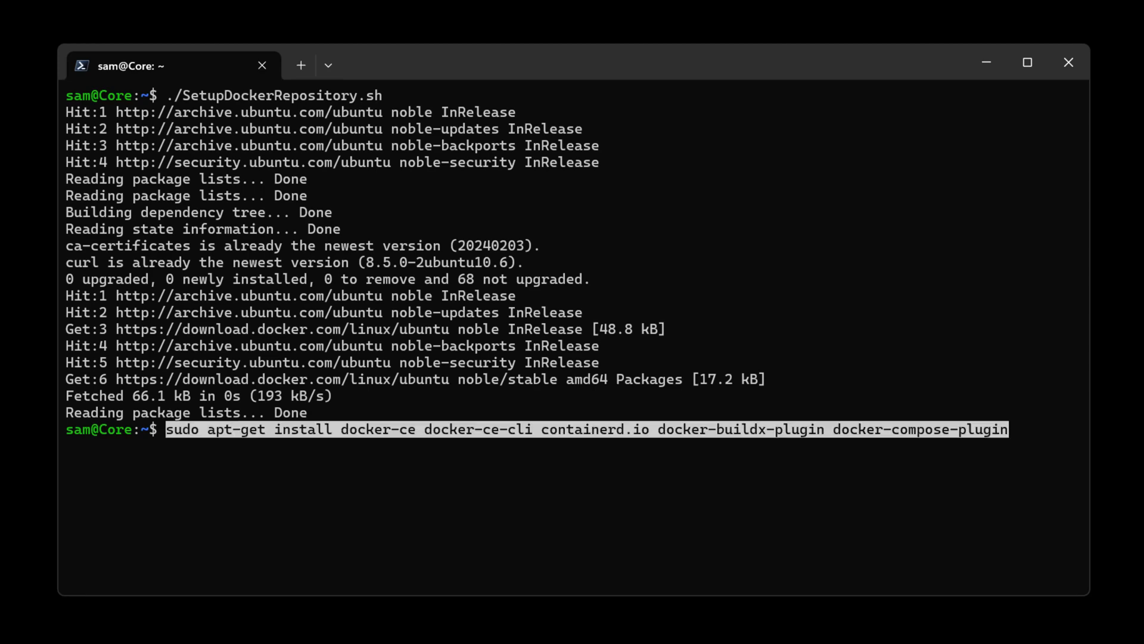
key("Return")
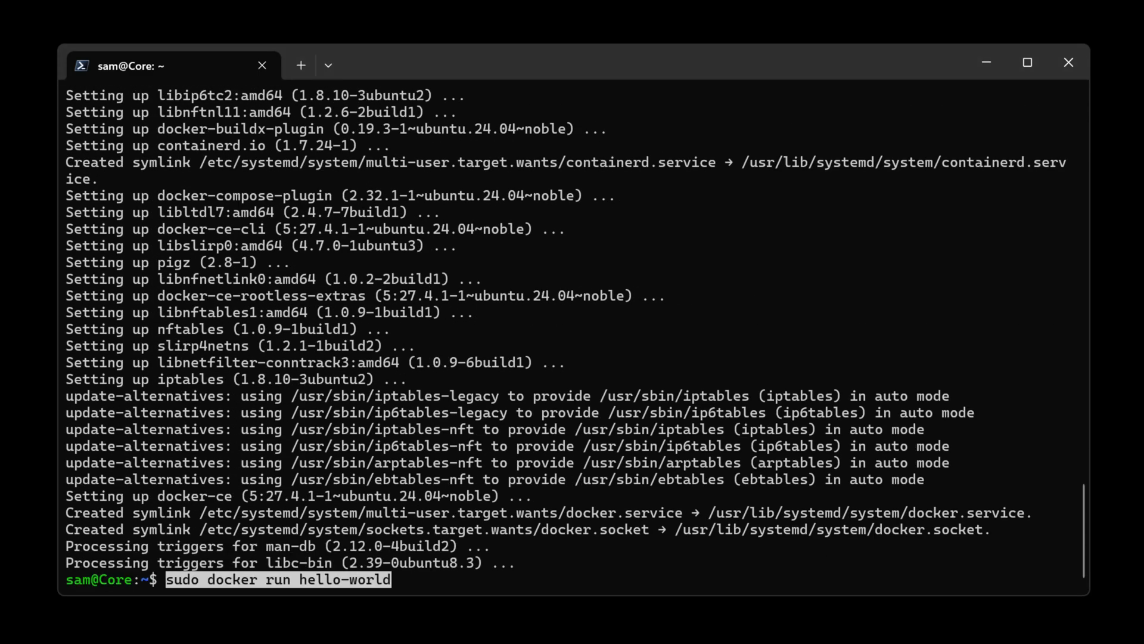
Step: Run the hello-world container with sudo, then try docker ps without elevated rights
key("Return")
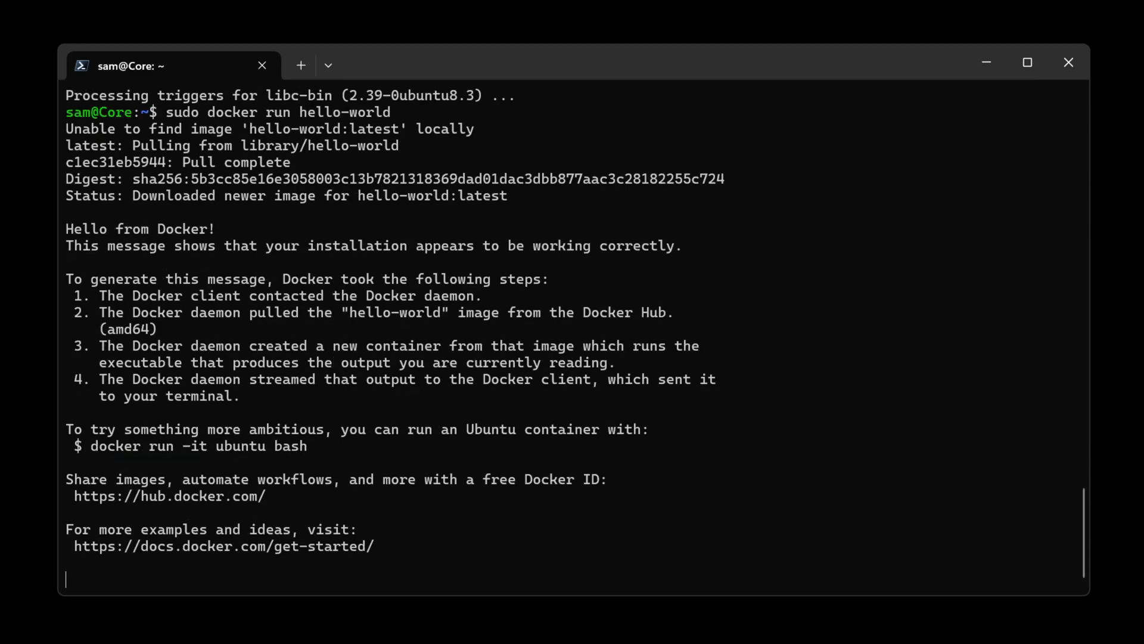
type("dock")
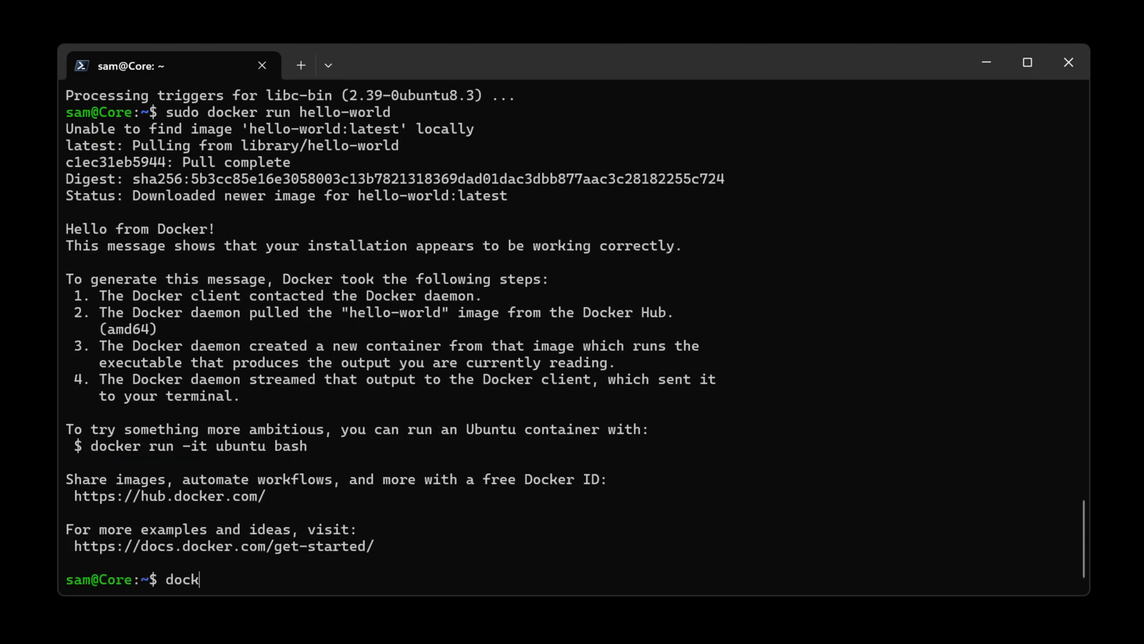
key("Return")
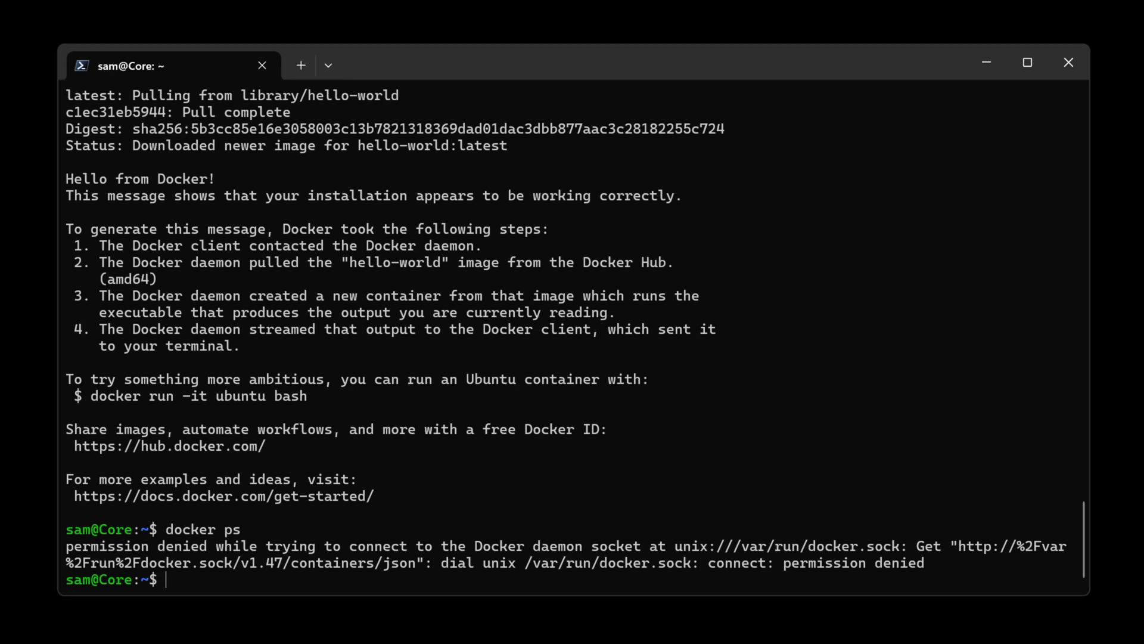
Step: Create the docker group, add the user to it, and recheck docker ps
type("sudo groupadd docker")
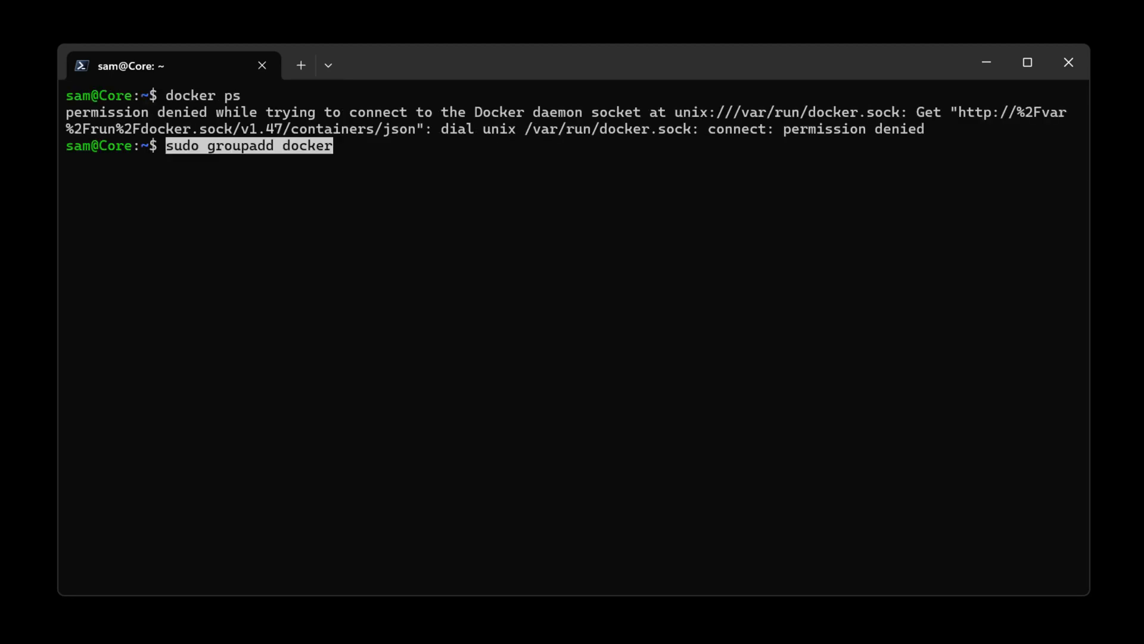
key("Return")
type("docker p")
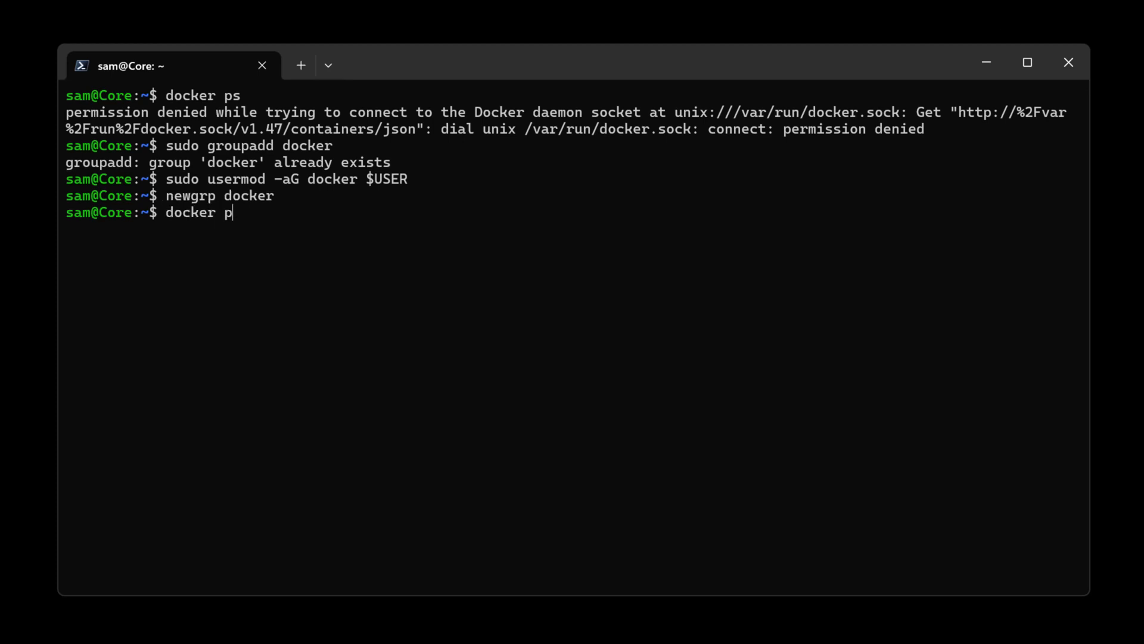
key("Return")
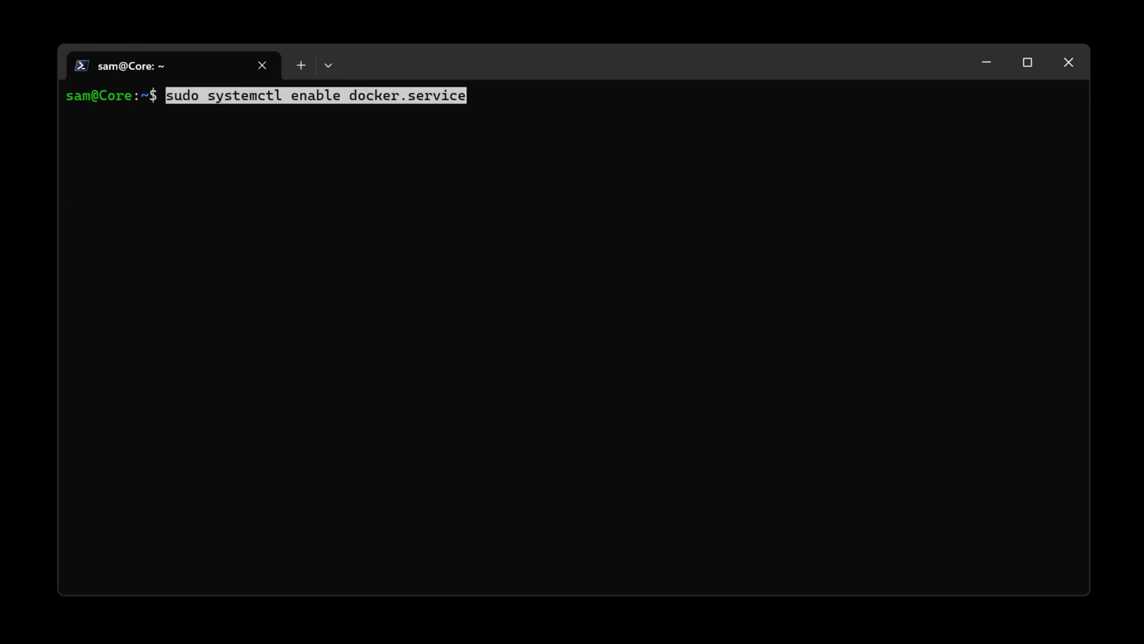
Step: Enable docker.service and containerd.service with sudo systemctl enable
key("Return")
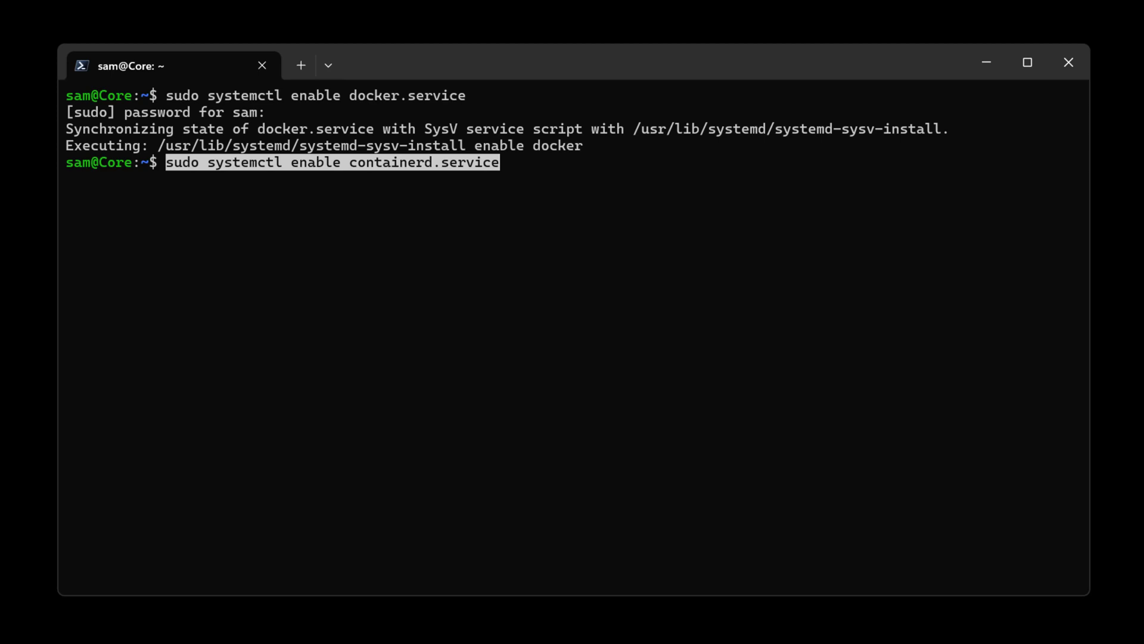
key("Return")
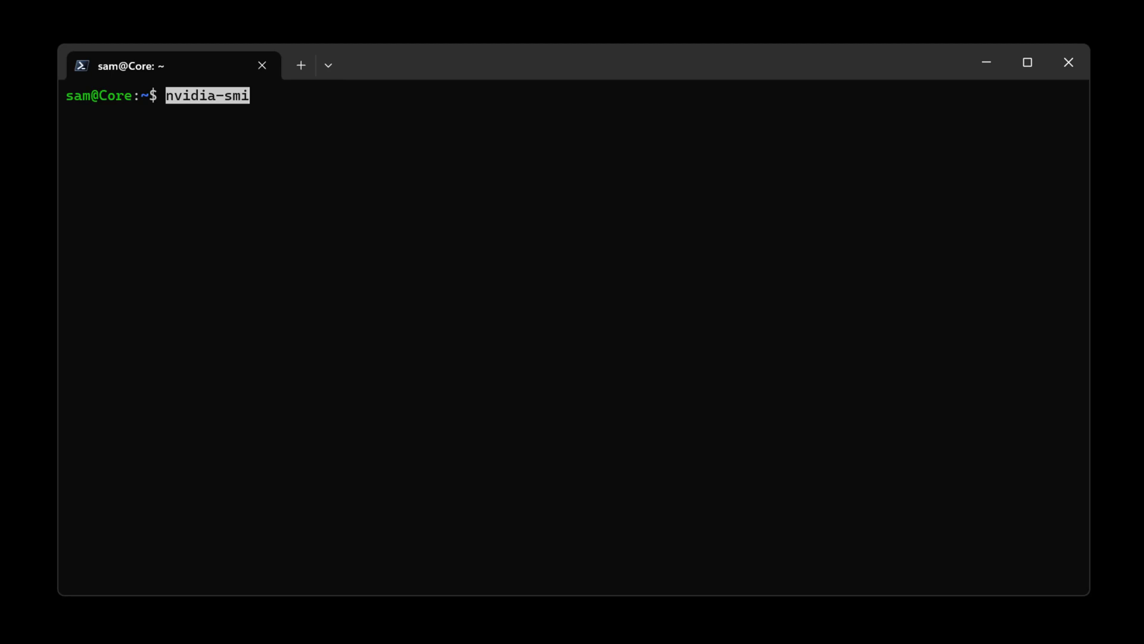
Step: Check the GPU with nvidia-smi and enter the nvidia-container-toolkit install command
key("Return")
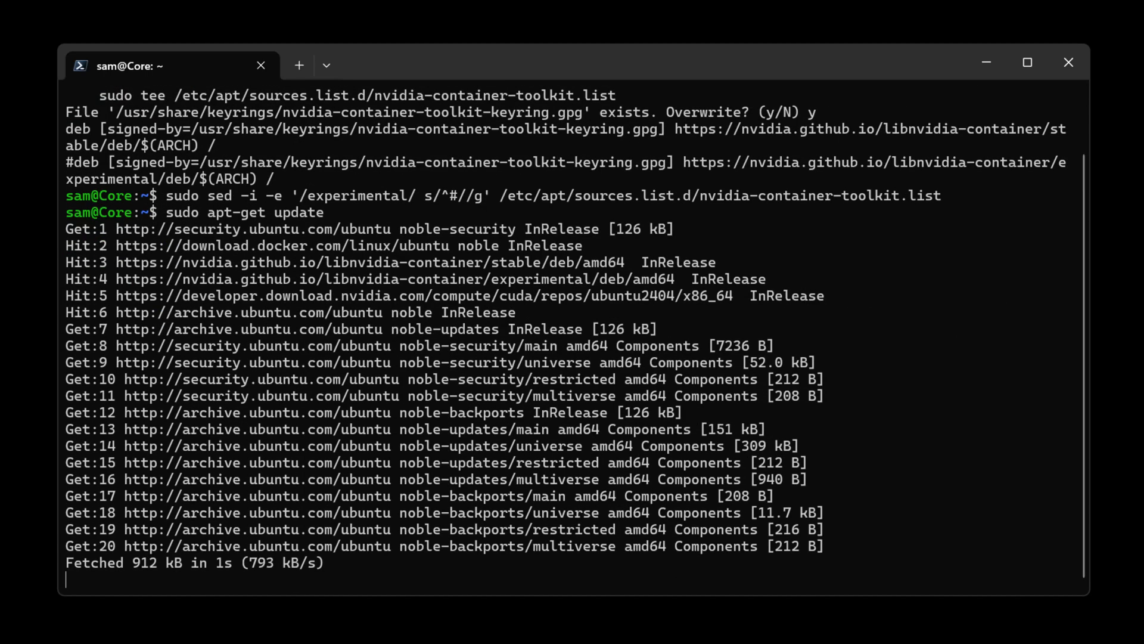
type("sudo apt-get install -y nvidia-container-toolkit")
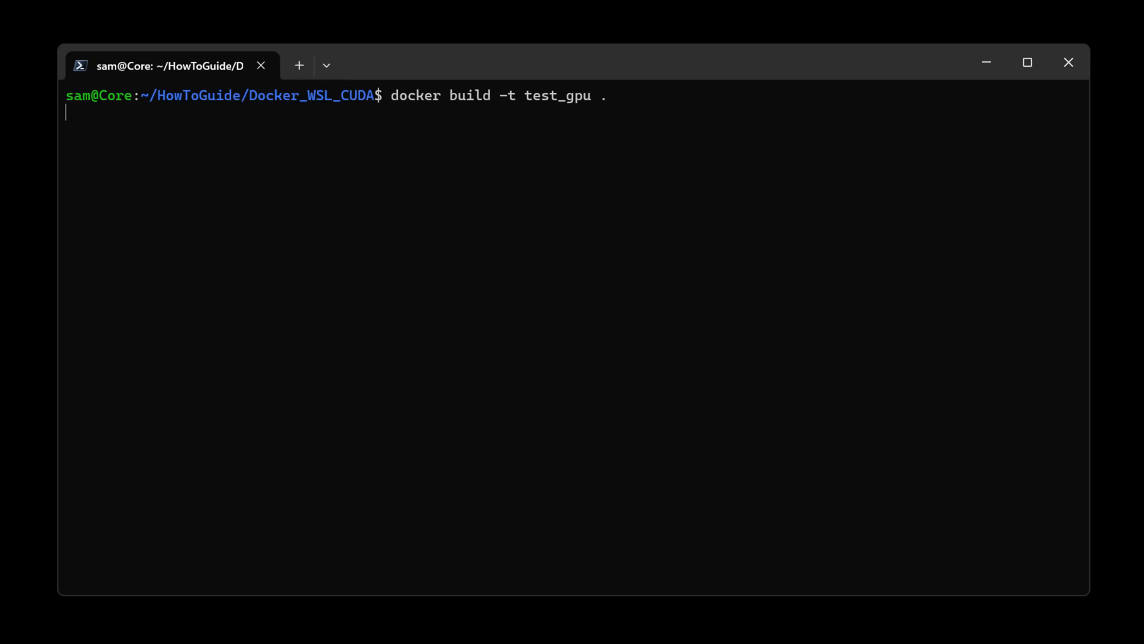
Step: Build the test_gpu image and run it with --gpus all, showing the CUDA 12.6.3 banner
key("Return")
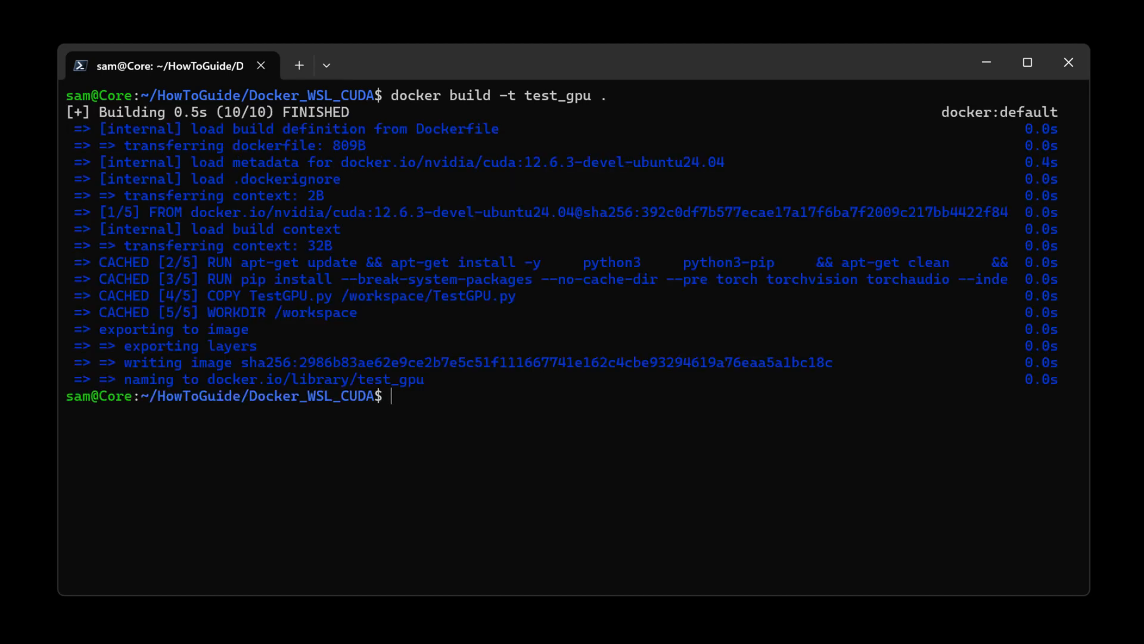
type("docker run --gpus all -it test_gpu")
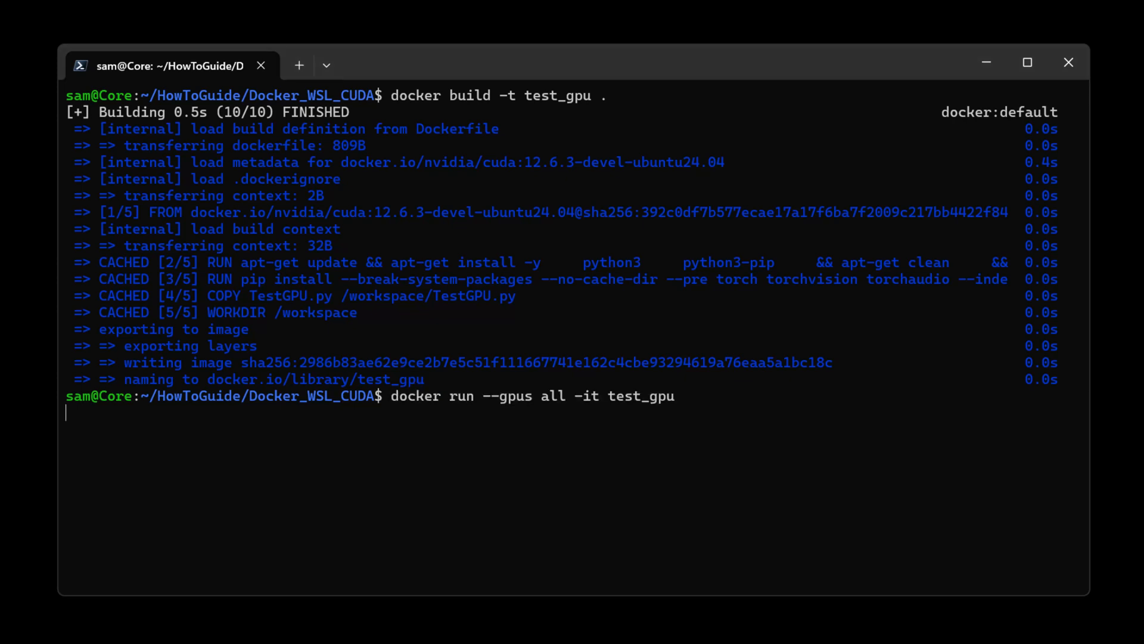
key("Return")
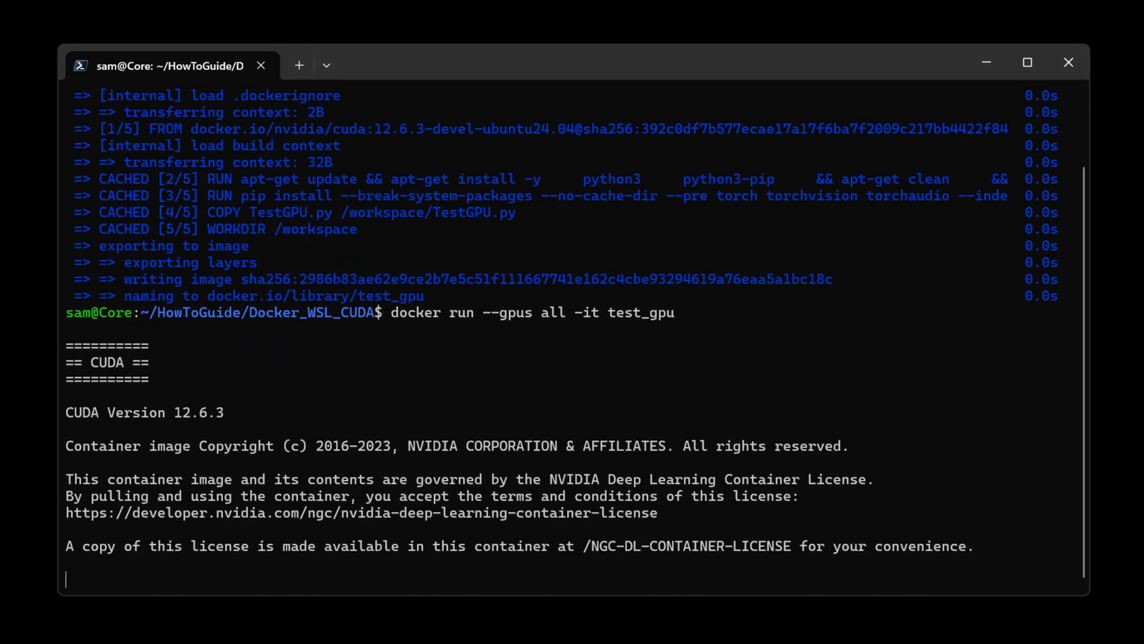